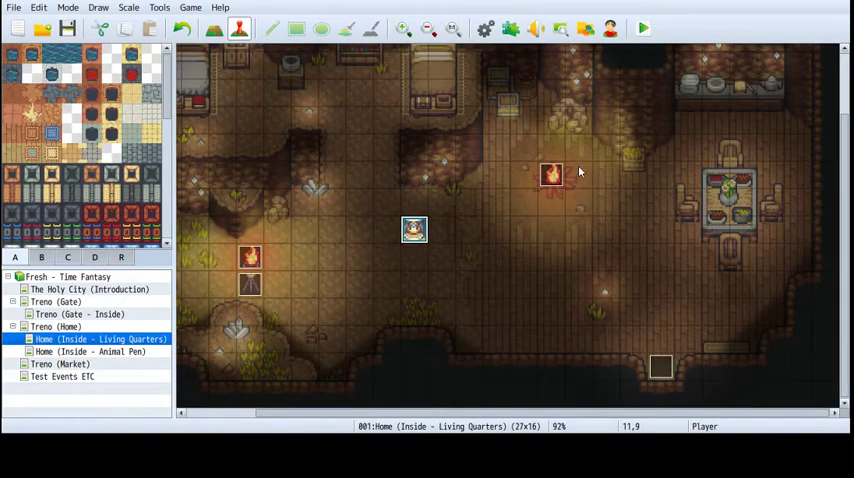
# Review and confirm the central campfire event, then playtest the living quarters map
pyautogui.doubleClick(551, 173)
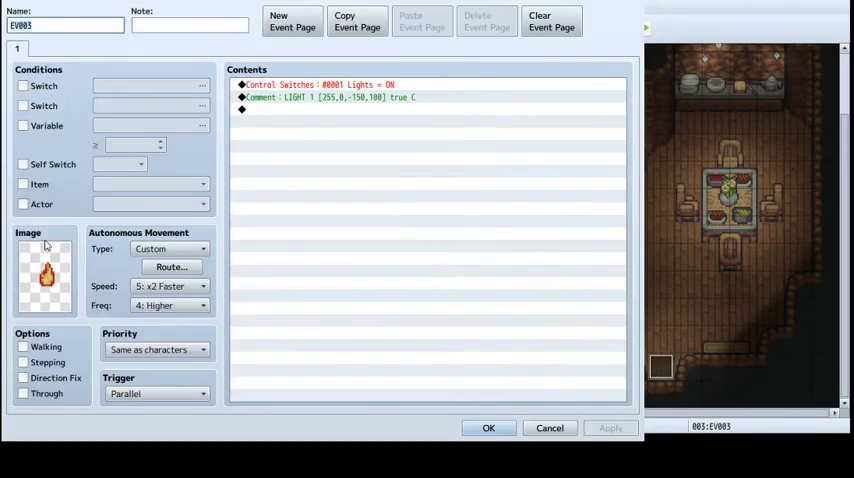
pyautogui.moveTo(303, 116)
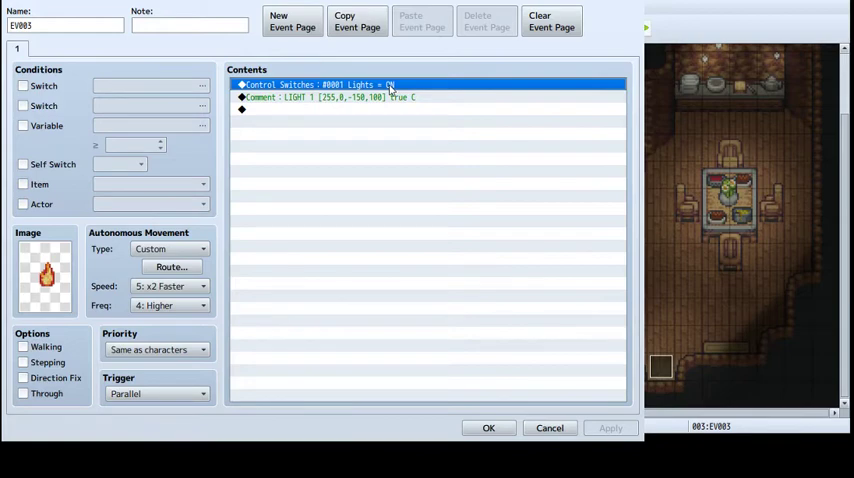
pyautogui.moveTo(377, 102)
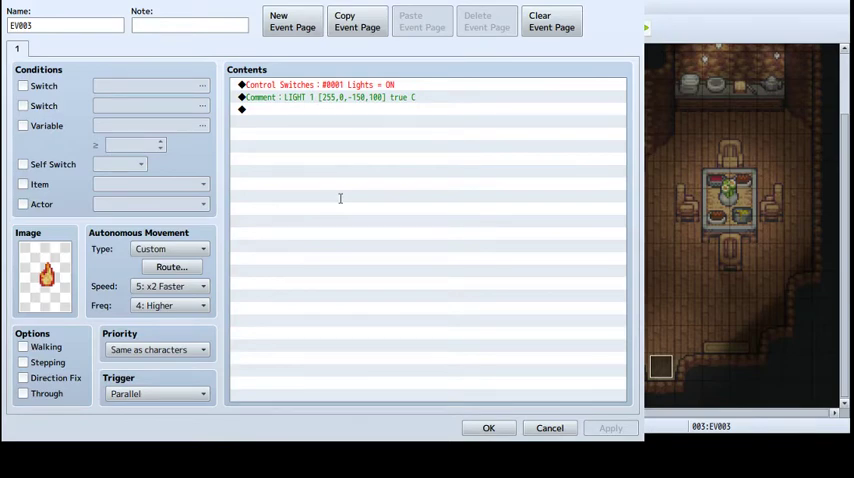
pyautogui.moveTo(445, 197)
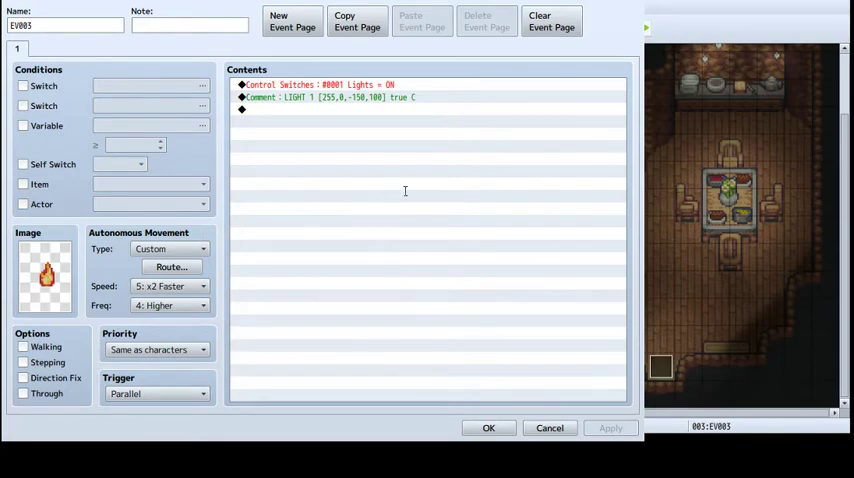
pyautogui.moveTo(346, 191)
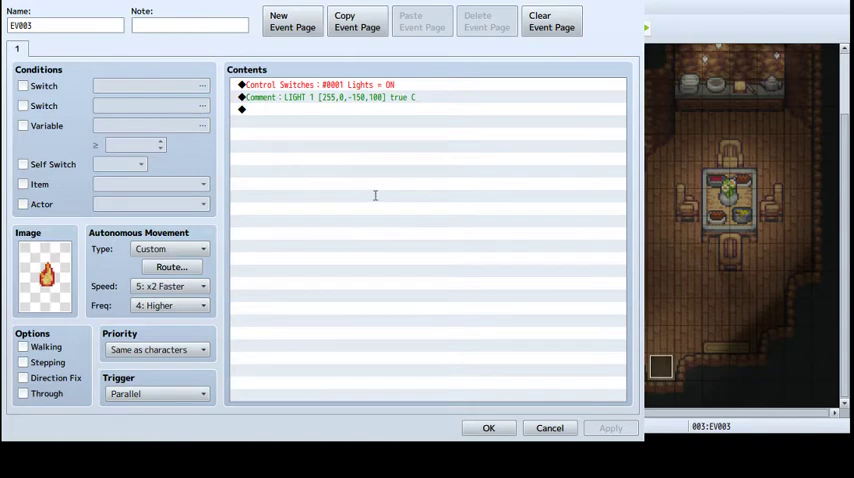
pyautogui.moveTo(401, 190)
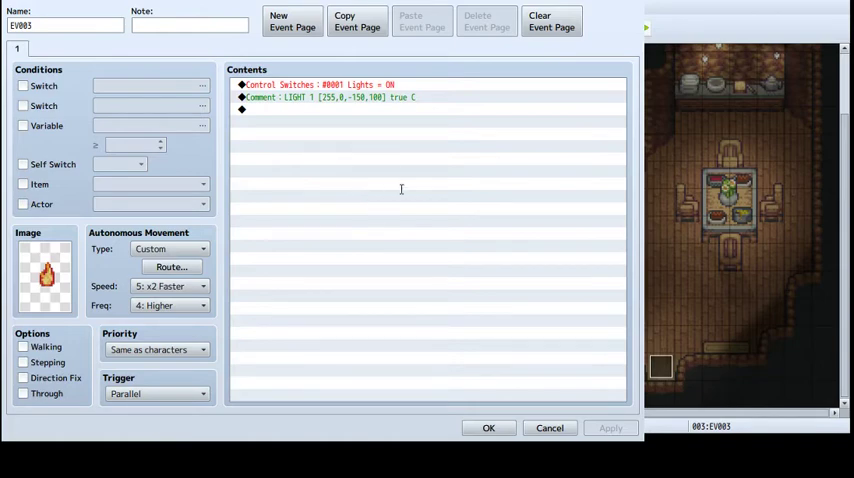
pyautogui.moveTo(377, 193)
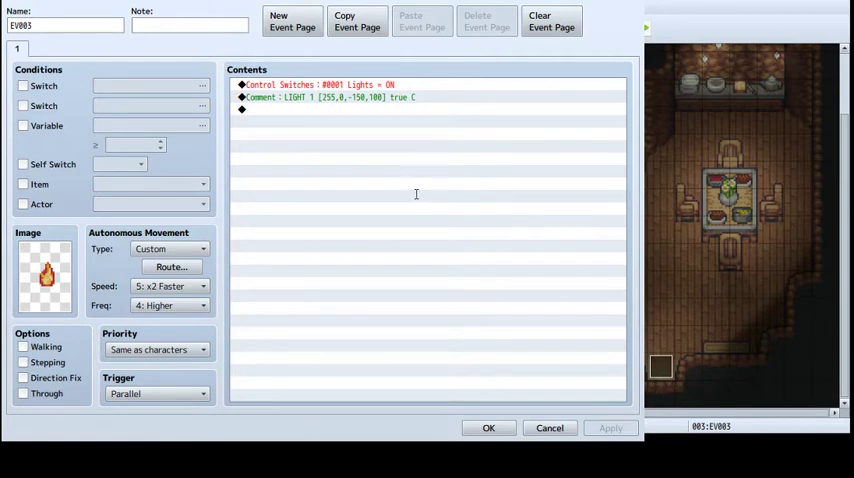
pyautogui.moveTo(407, 293)
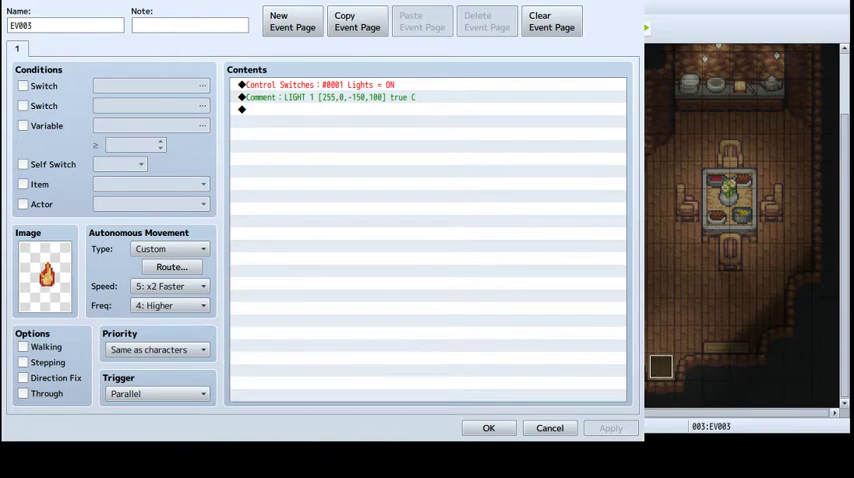
pyautogui.moveTo(439, 200)
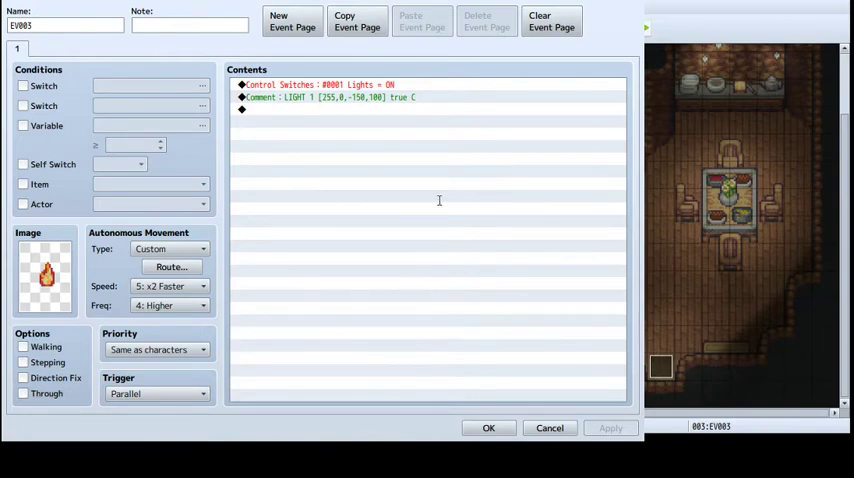
pyautogui.moveTo(470, 304)
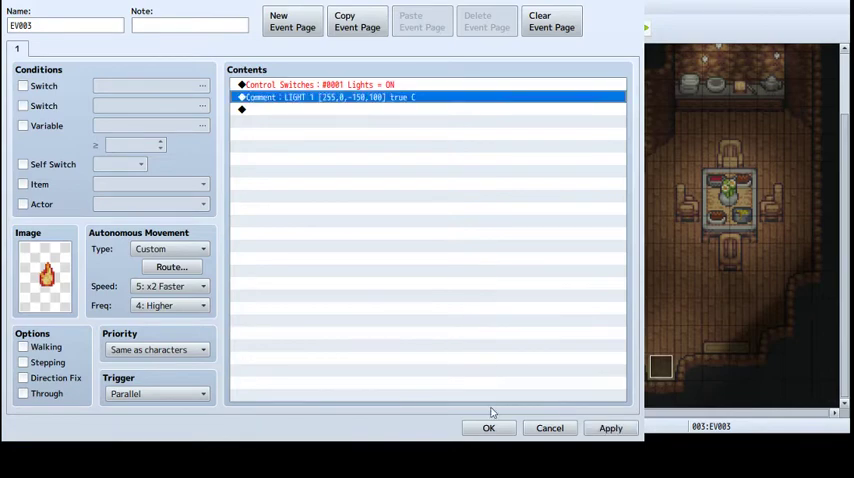
pyautogui.click(488, 427)
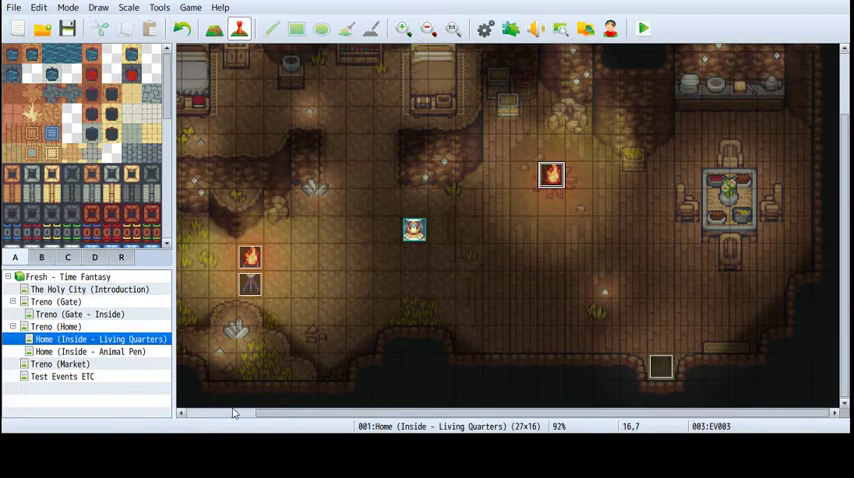
pyautogui.click(642, 28)
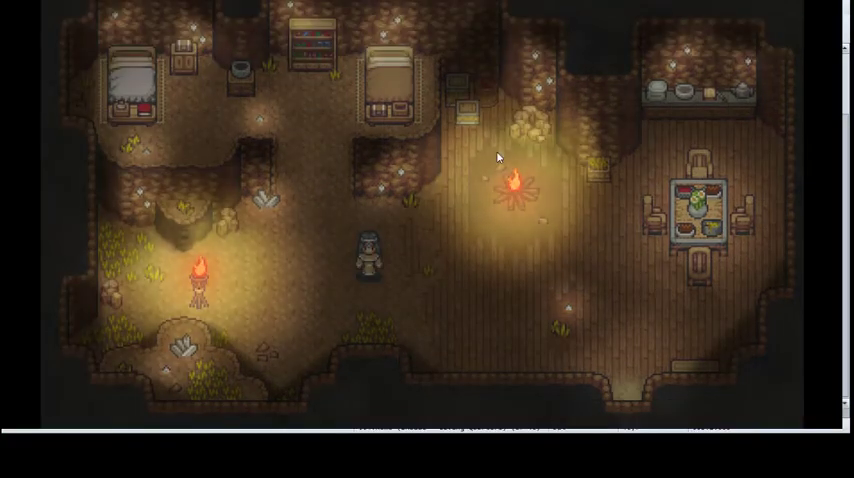
pyautogui.moveTo(538, 112)
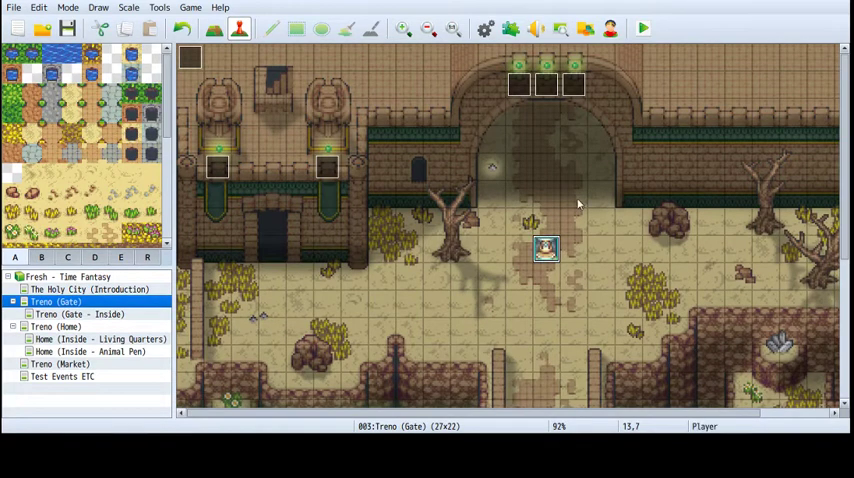
pyautogui.moveTo(631, 234)
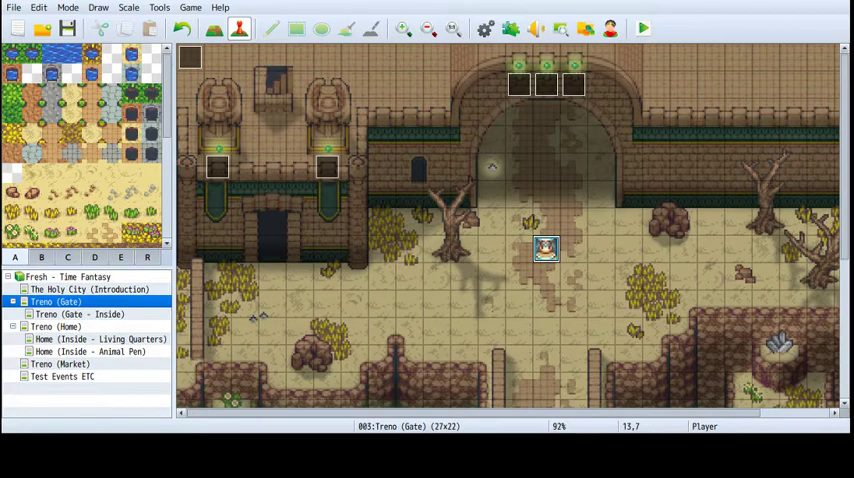
pyautogui.moveTo(220, 362)
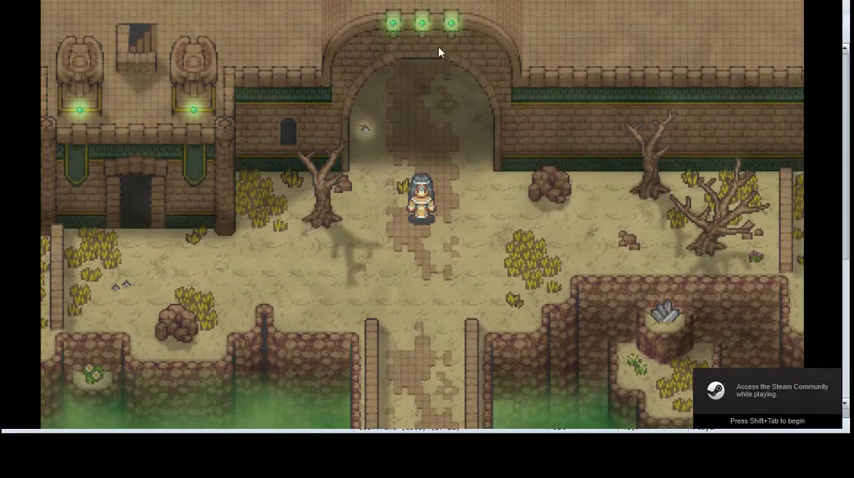
pyautogui.moveTo(214, 91)
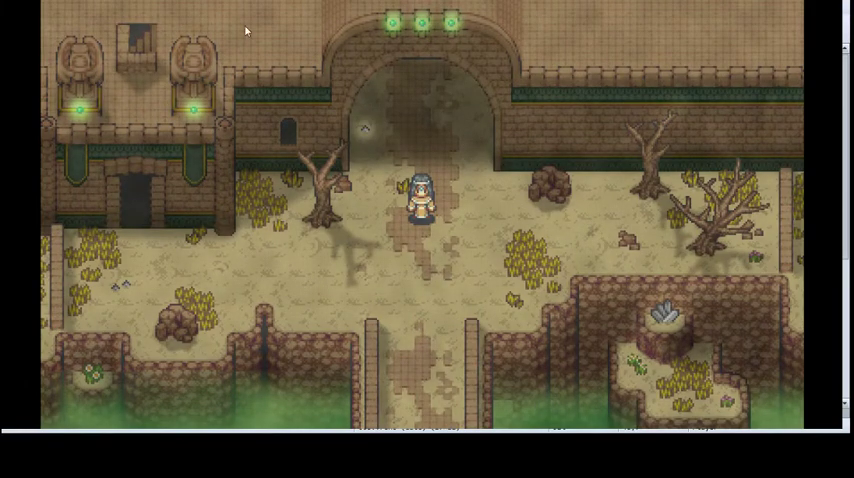
pyautogui.moveTo(410, 48)
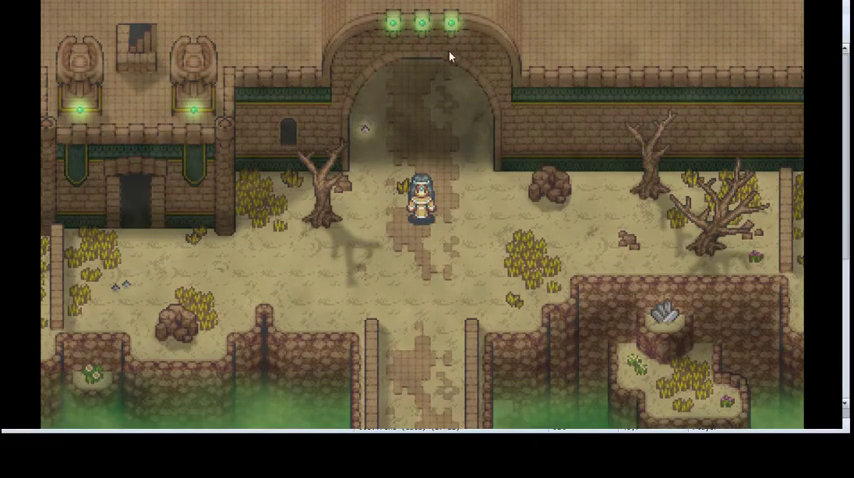
pyautogui.moveTo(280, 108)
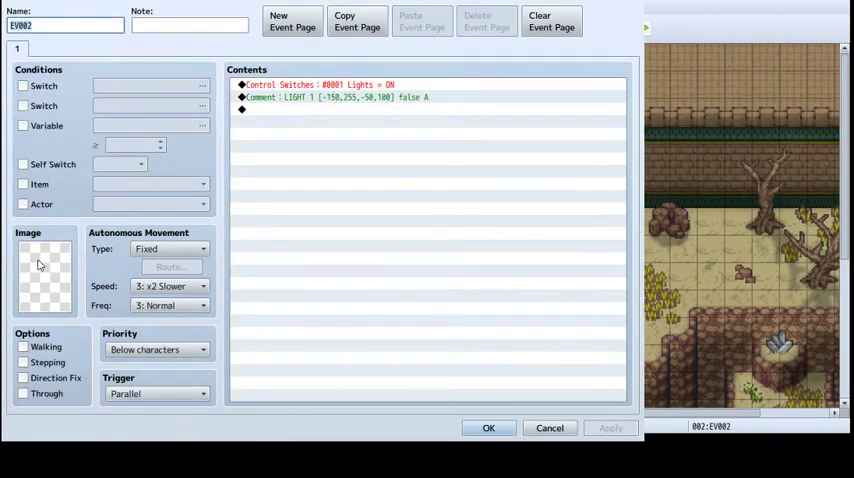
# Give EV002 a Lights switch ON command and a LIGHT 1 [-150,255,-50,100] false A comment
pyautogui.click(315, 84)
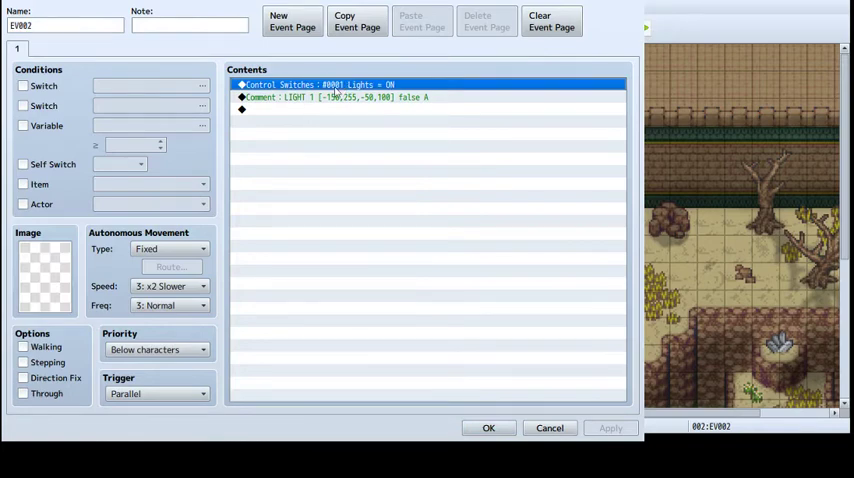
pyautogui.click(335, 97)
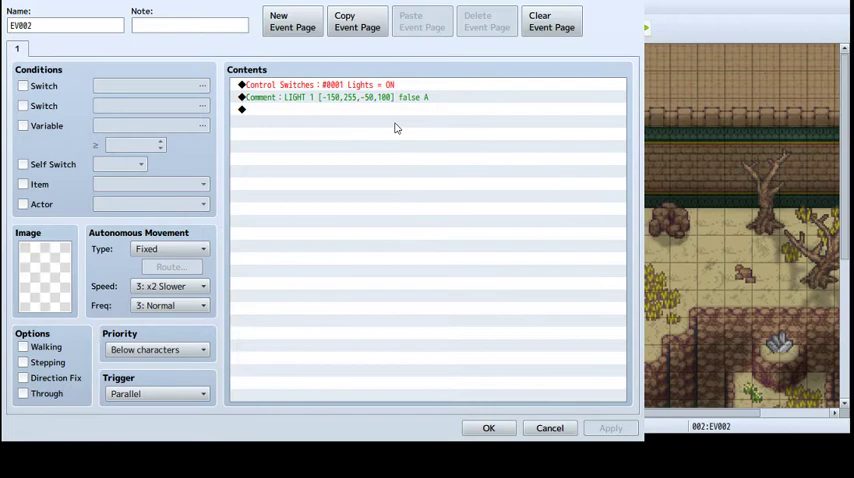
pyautogui.moveTo(353, 199)
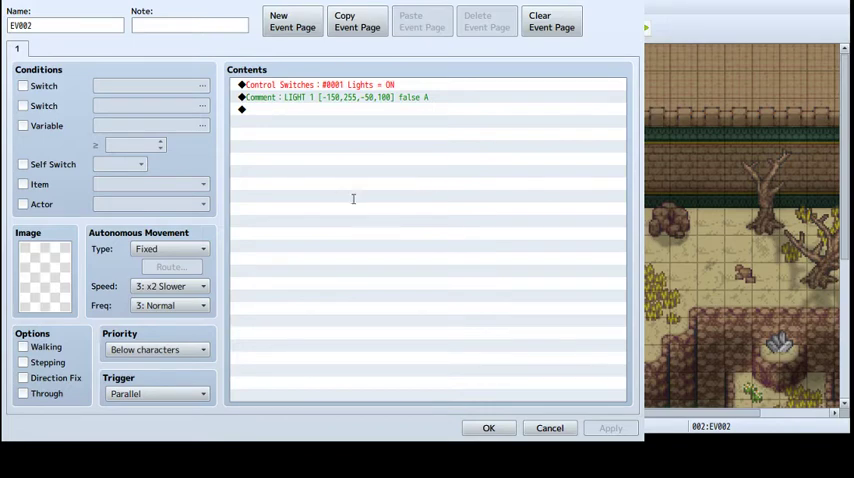
pyautogui.moveTo(268, 206)
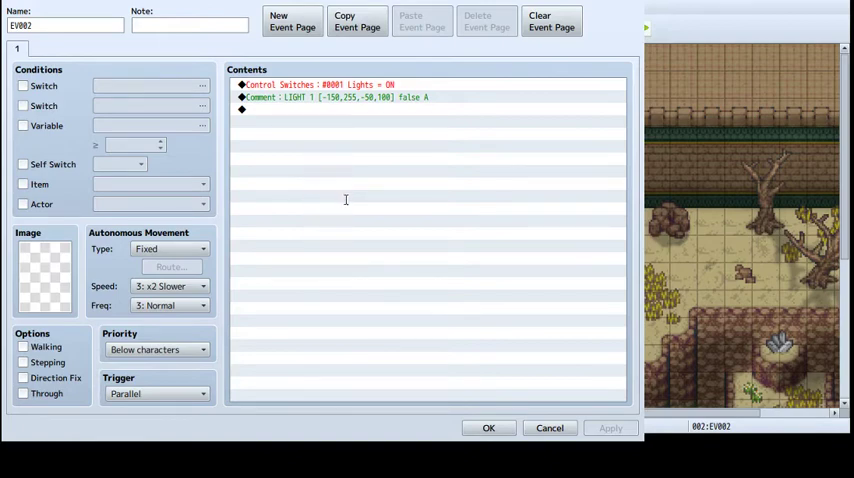
pyautogui.moveTo(412, 197)
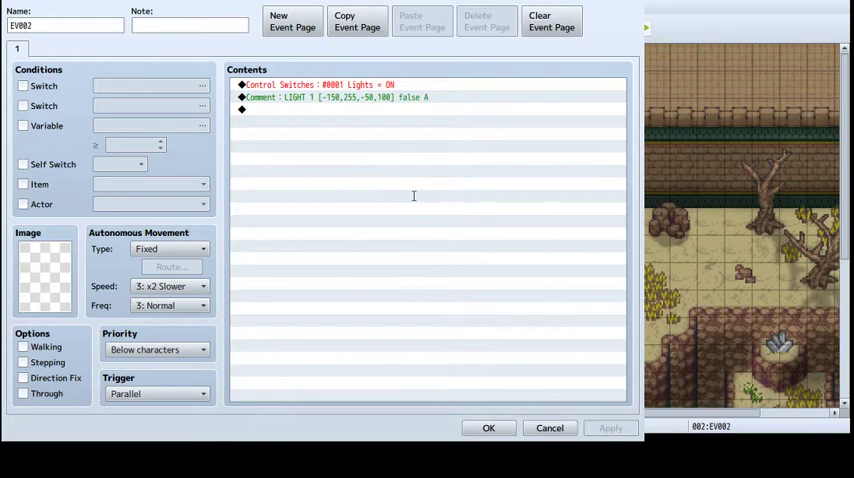
pyautogui.moveTo(427, 195)
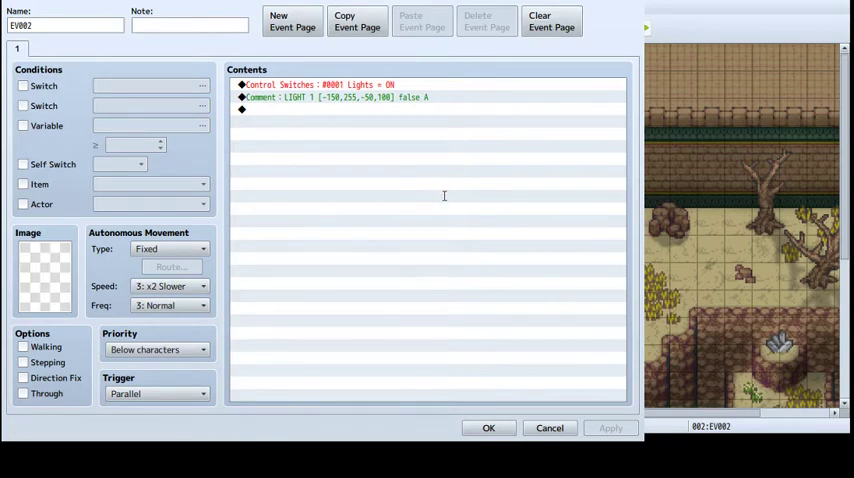
pyautogui.moveTo(452, 197)
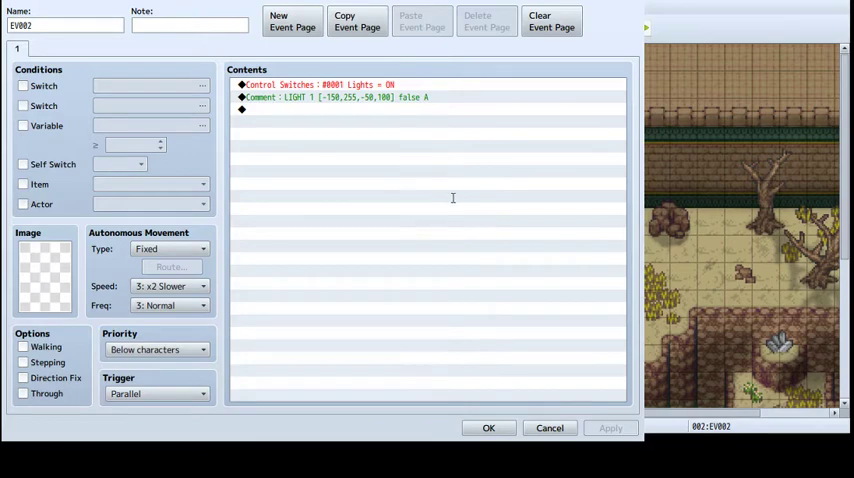
pyautogui.moveTo(485, 295)
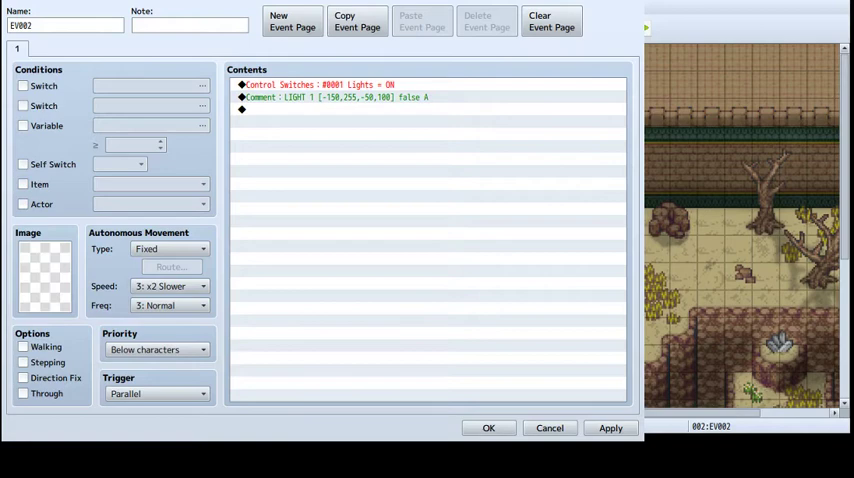
pyautogui.moveTo(138, 383)
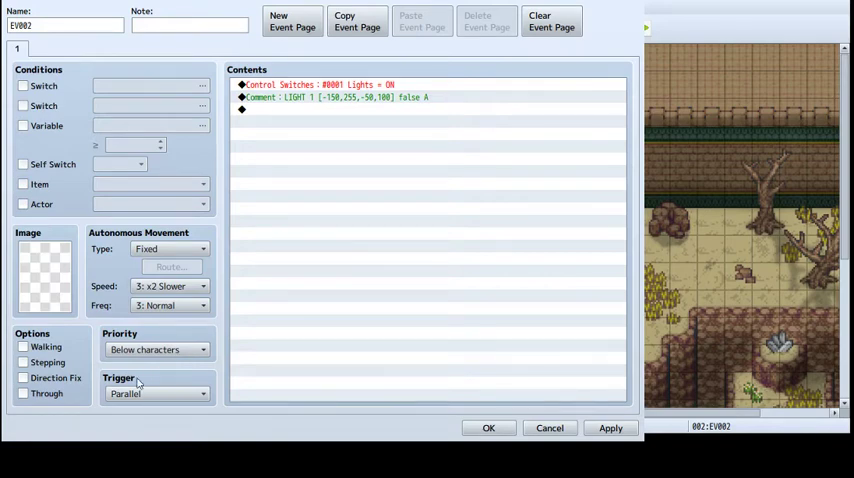
pyautogui.moveTo(408, 438)
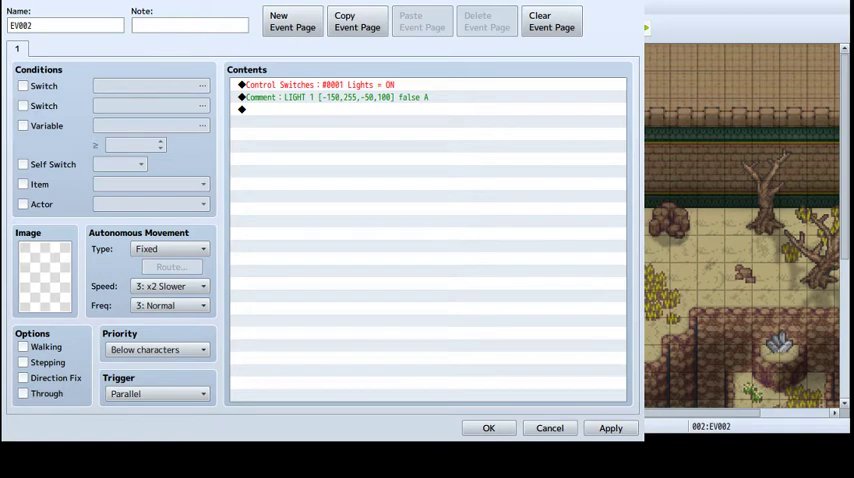
pyautogui.click(360, 110)
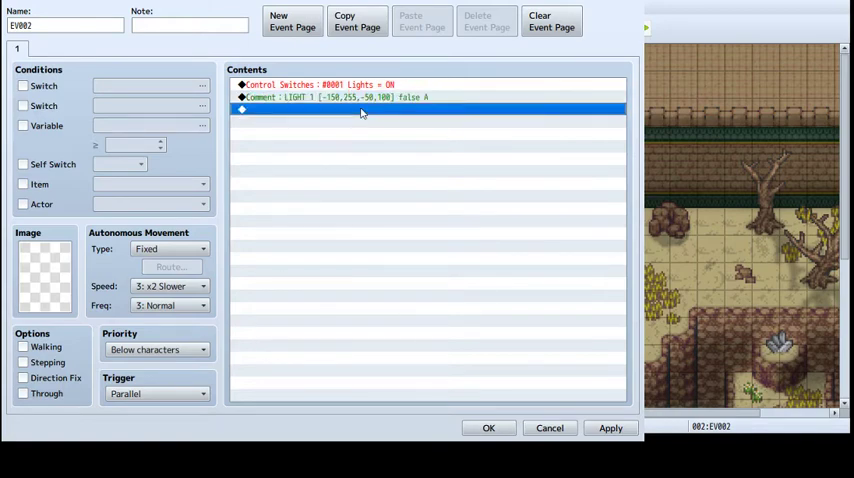
# Select a line in EV002's command list for the CUSTOM 1 Light2 comment
pyautogui.click(408, 262)
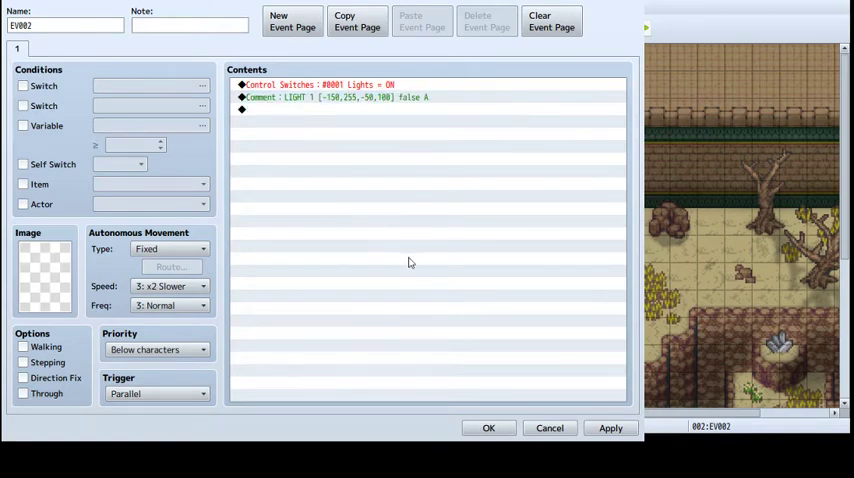
pyautogui.moveTo(401, 197)
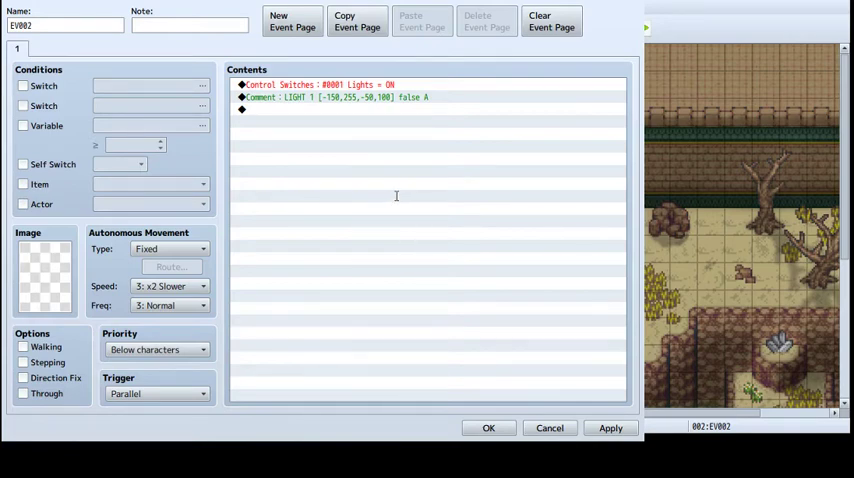
pyautogui.moveTo(328, 193)
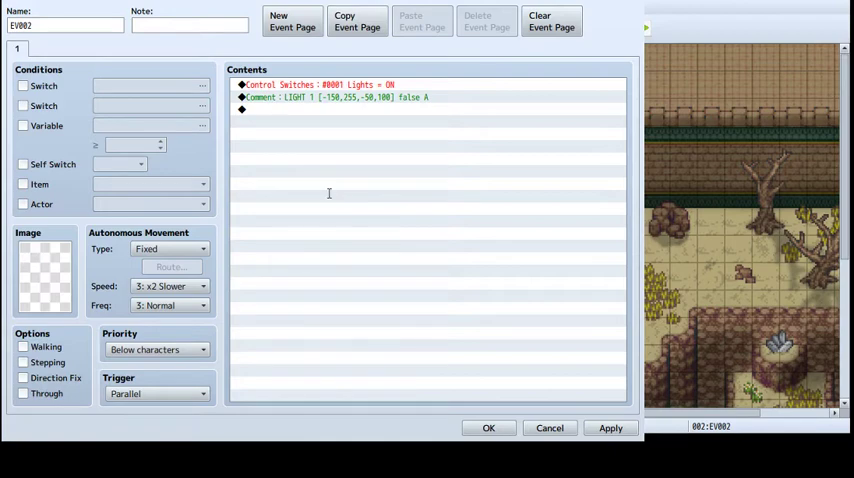
pyautogui.moveTo(312, 190)
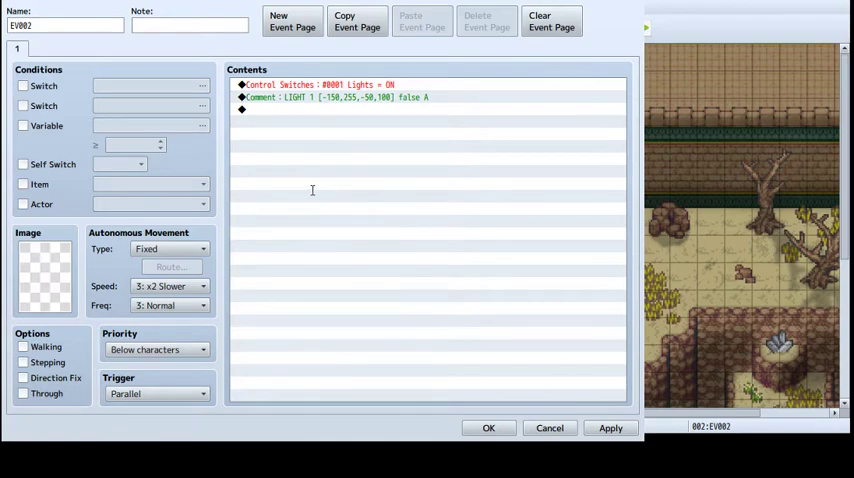
pyautogui.moveTo(344, 195)
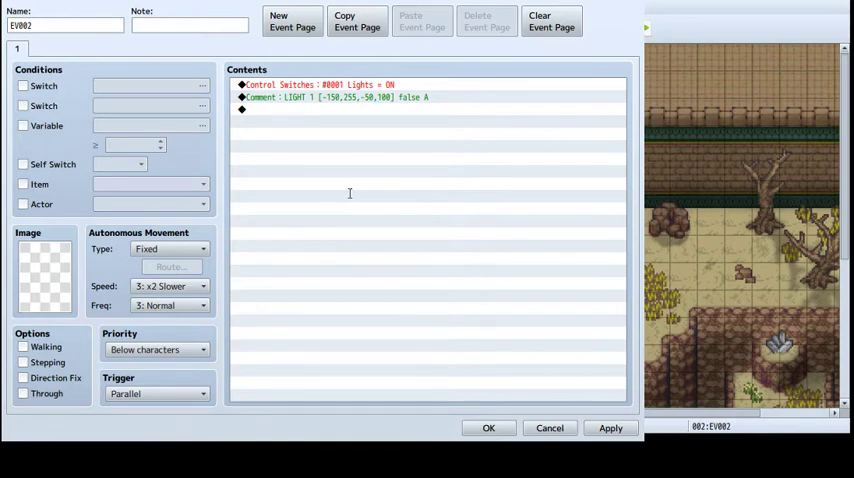
pyautogui.moveTo(421, 220)
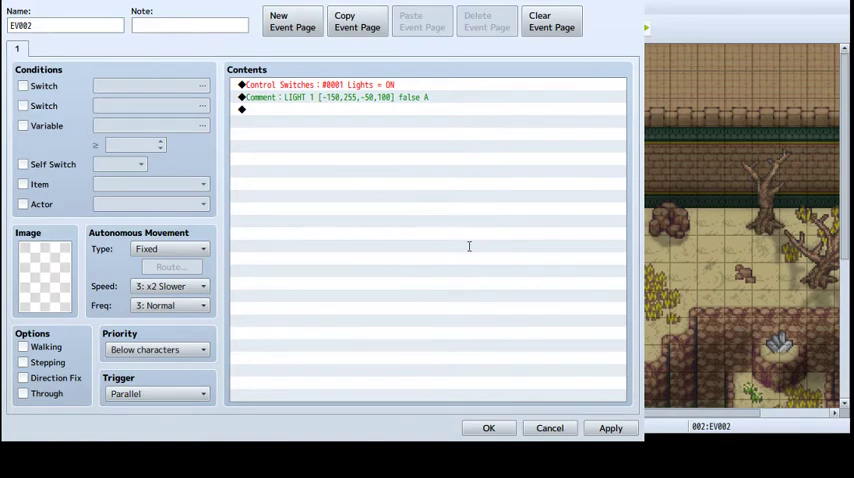
pyautogui.moveTo(398, 192)
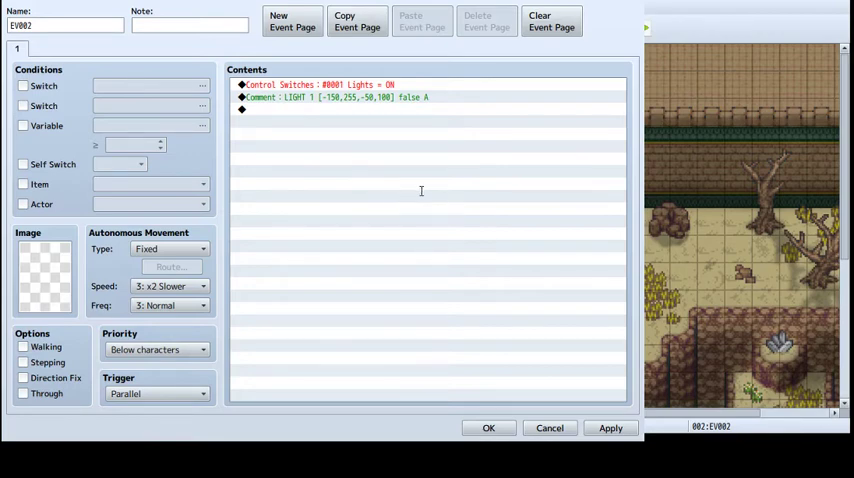
pyautogui.moveTo(511, 193)
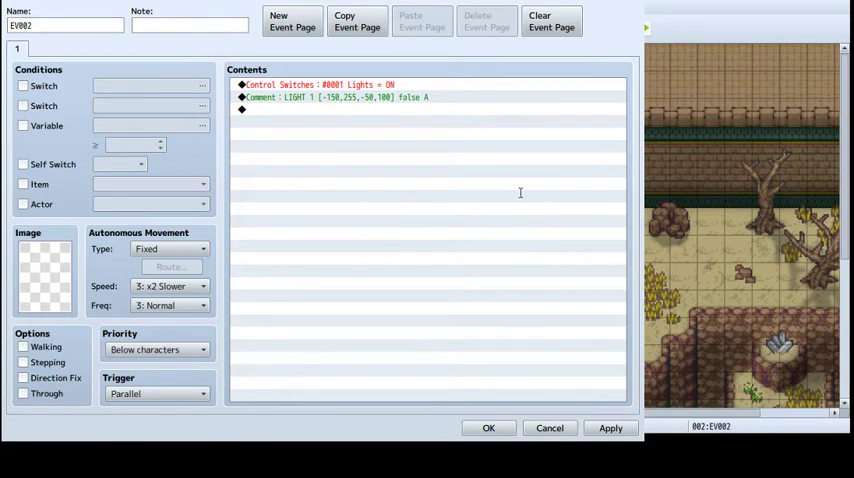
pyautogui.moveTo(515, 192)
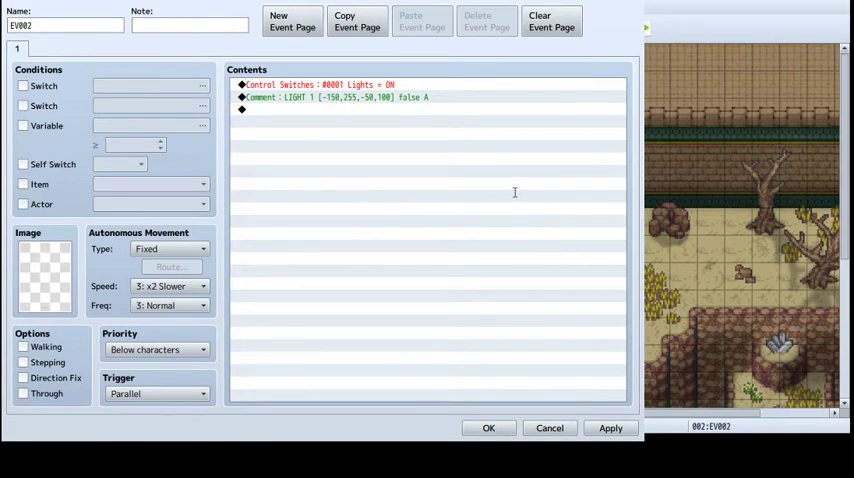
pyautogui.moveTo(531, 196)
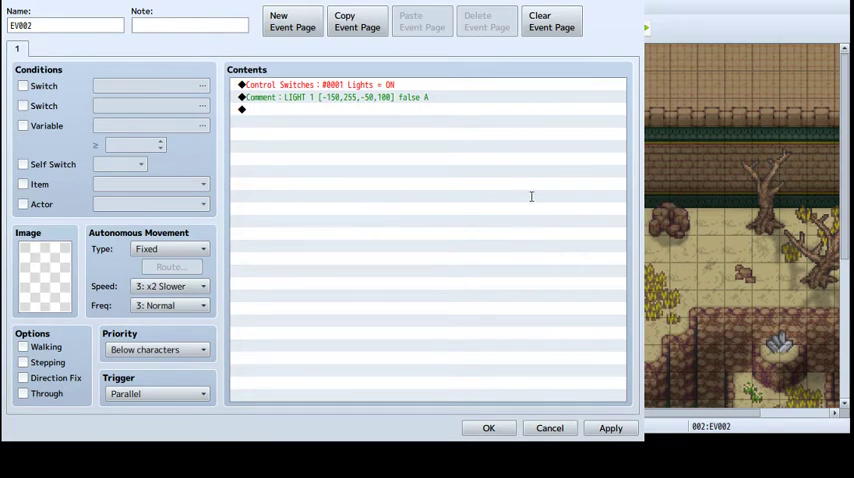
pyautogui.moveTo(389, 296)
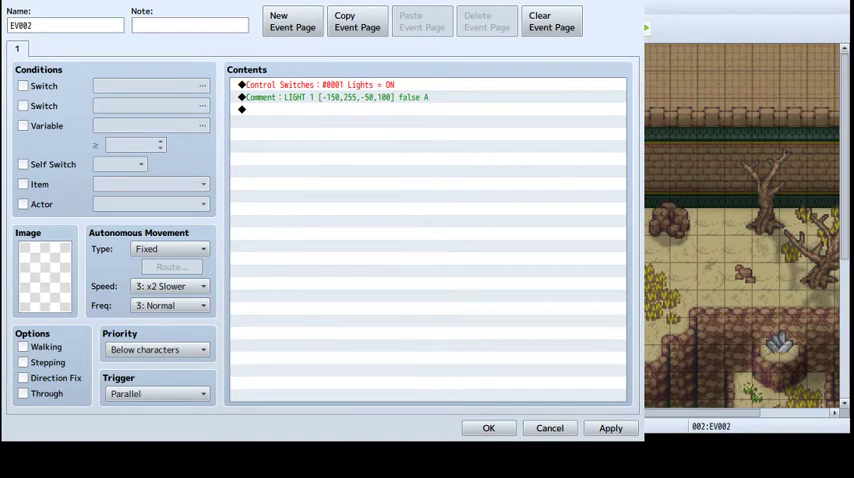
pyautogui.moveTo(412, 436)
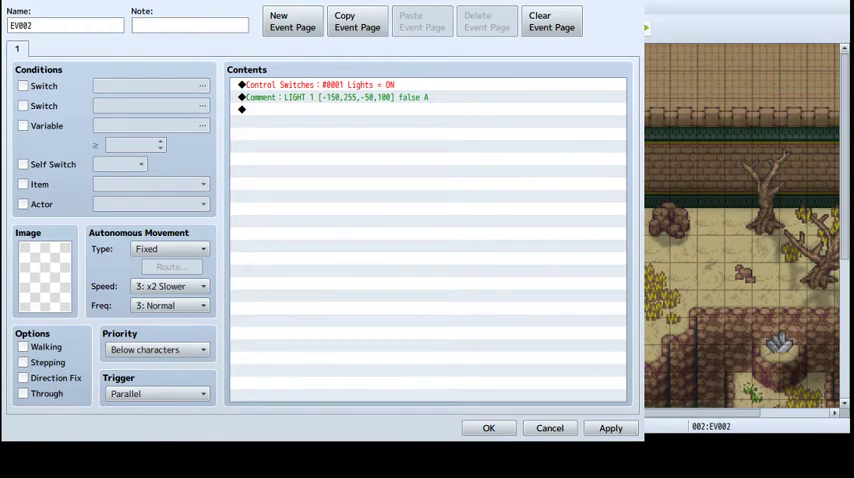
pyautogui.moveTo(543, 196)
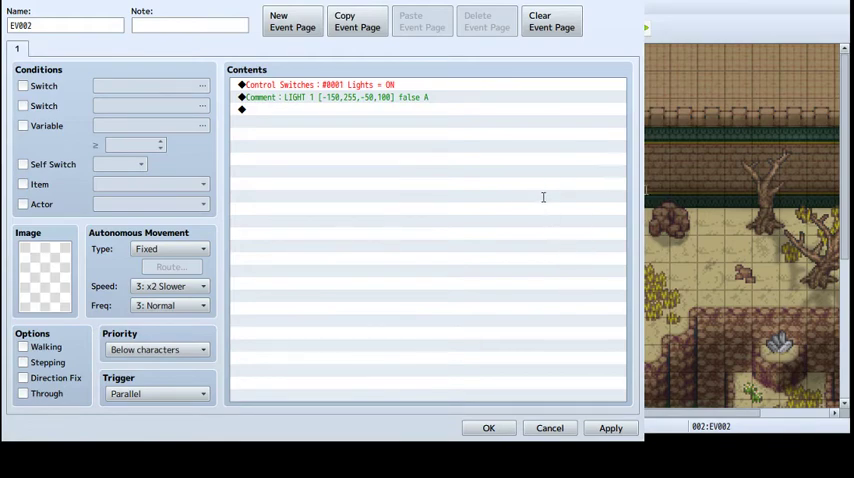
pyautogui.moveTo(751, 201)
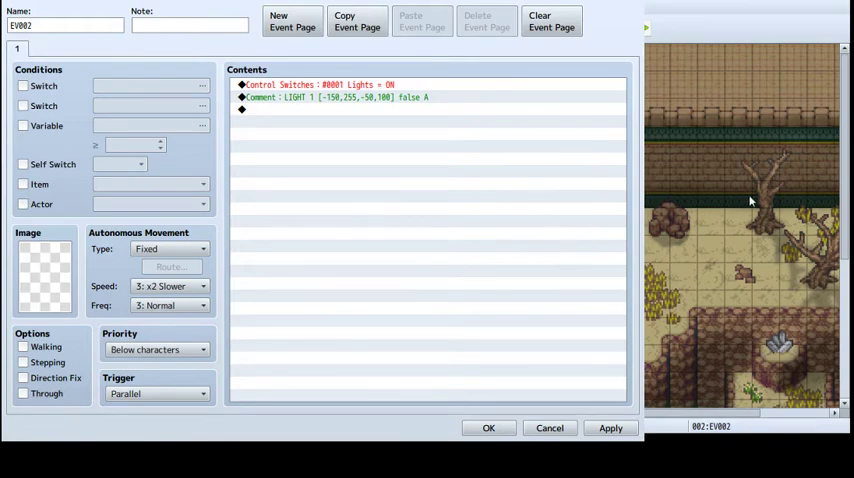
pyautogui.moveTo(538, 197)
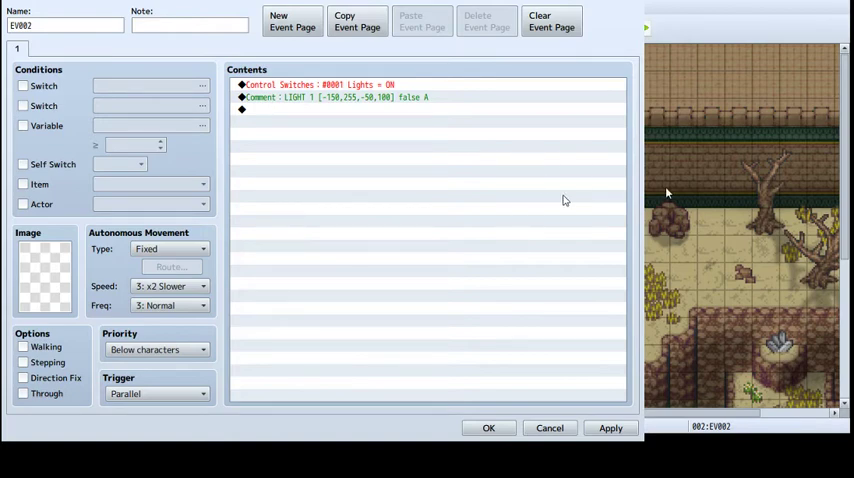
pyautogui.moveTo(479, 286)
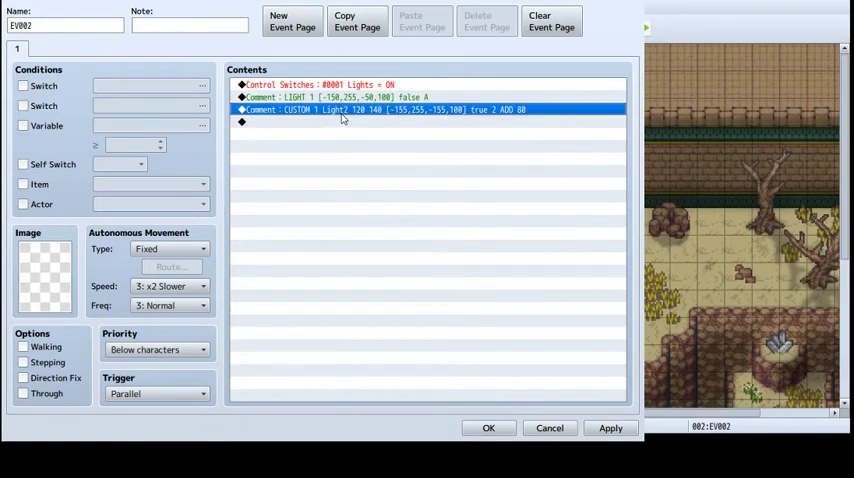
pyautogui.moveTo(773, 78)
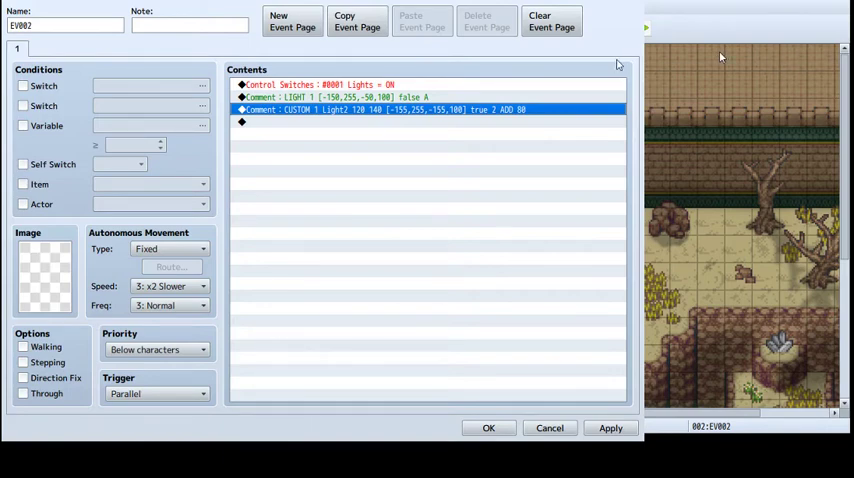
pyautogui.moveTo(538, 389)
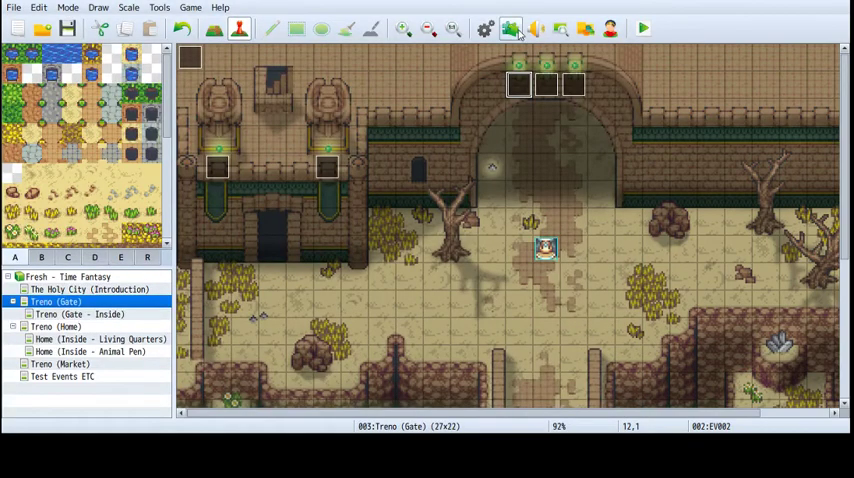
# Check the installed plugins, including the enabled SOUL_ThomasEdisonMV lighting plugin, then close the list
pyautogui.click(510, 28)
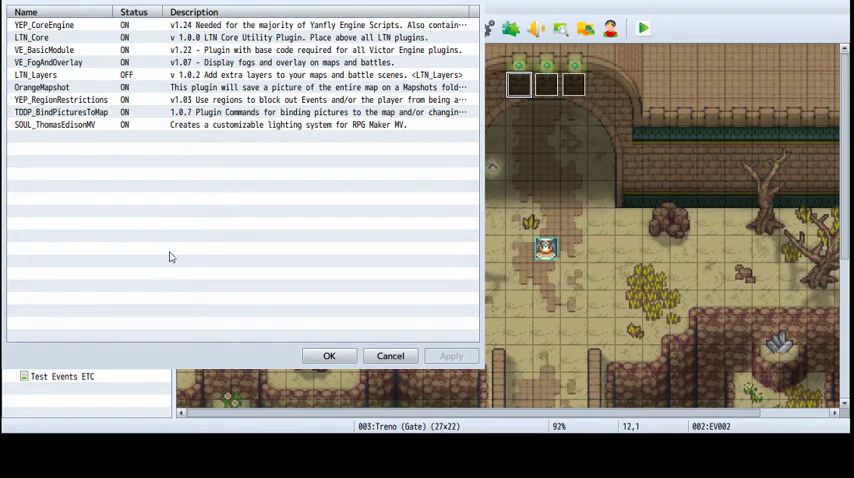
pyautogui.moveTo(375, 215)
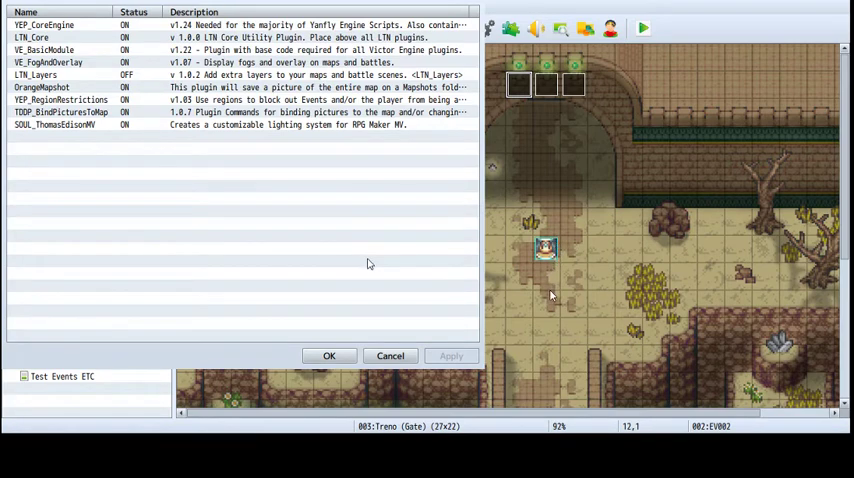
pyautogui.moveTo(306, 204)
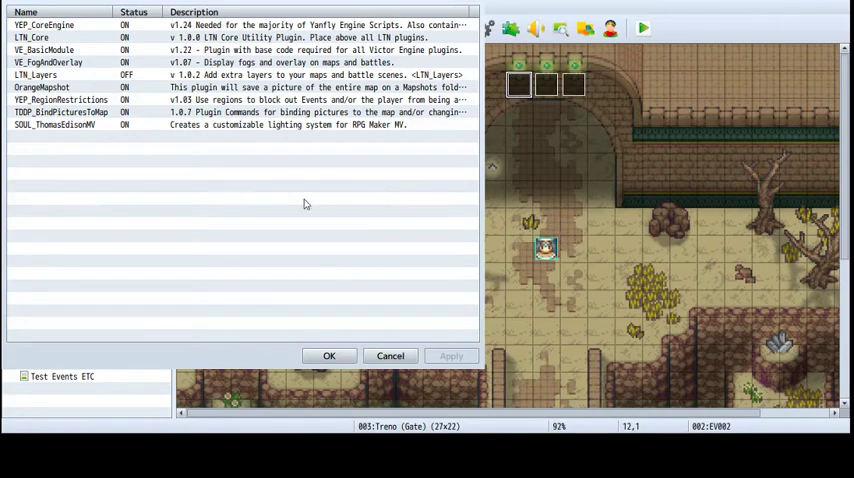
pyautogui.moveTo(212, 257)
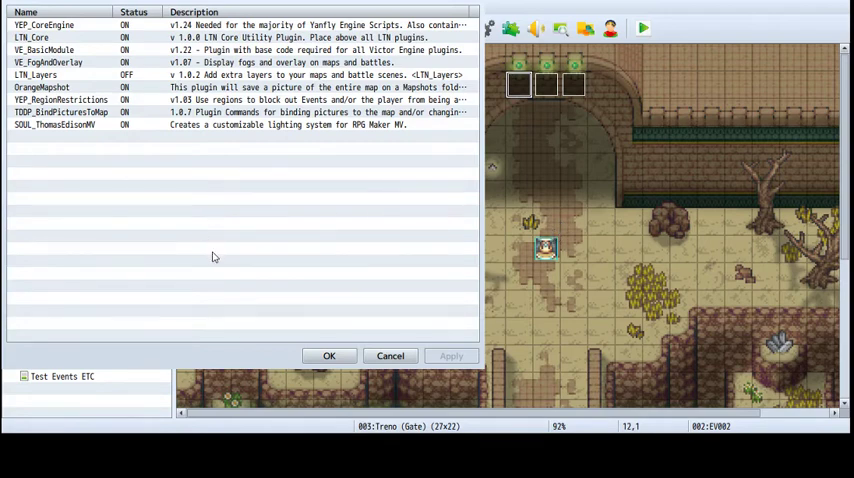
pyautogui.moveTo(351, 220)
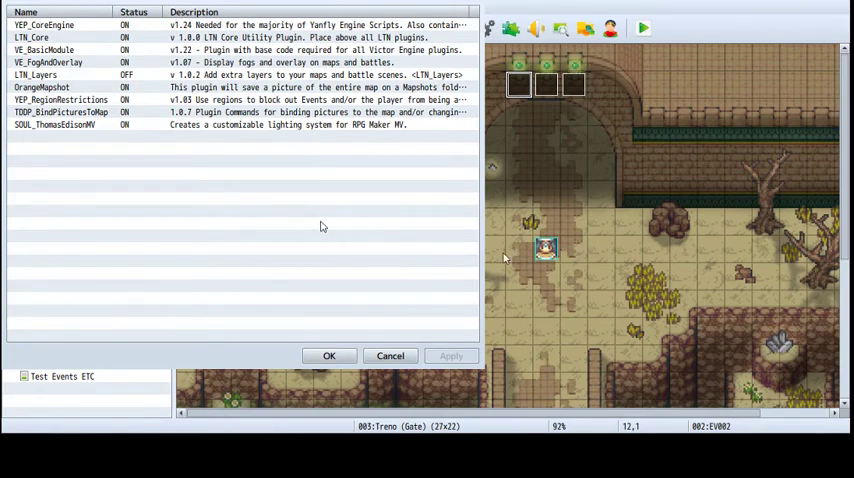
pyautogui.moveTo(238, 237)
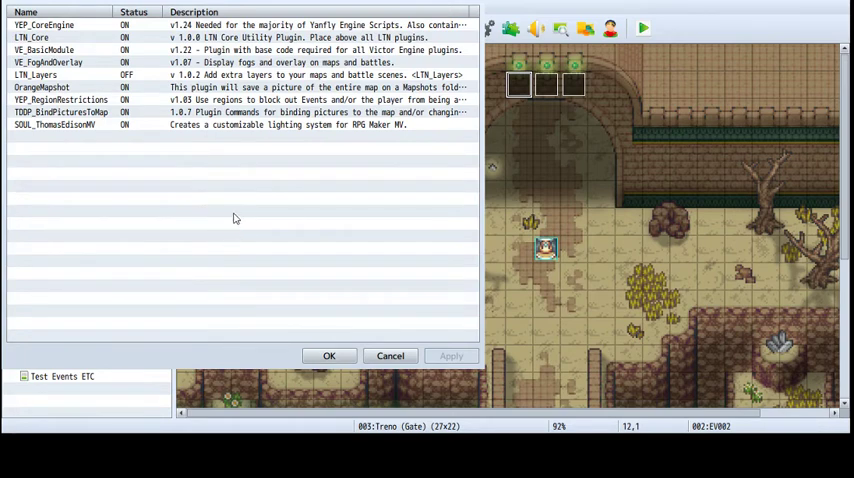
pyautogui.moveTo(226, 240)
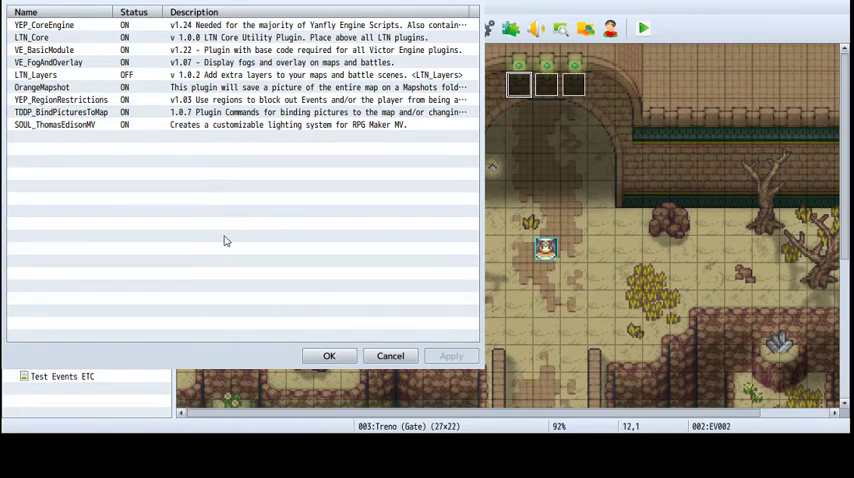
pyautogui.moveTo(325, 224)
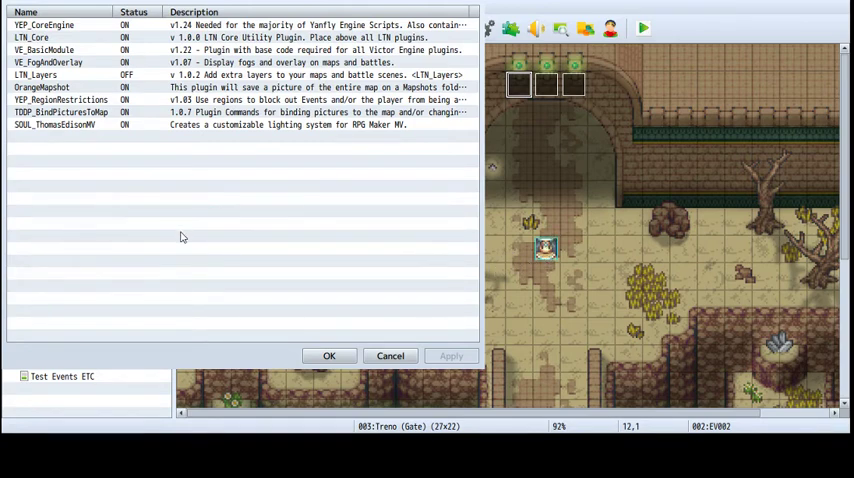
pyautogui.moveTo(355, 224)
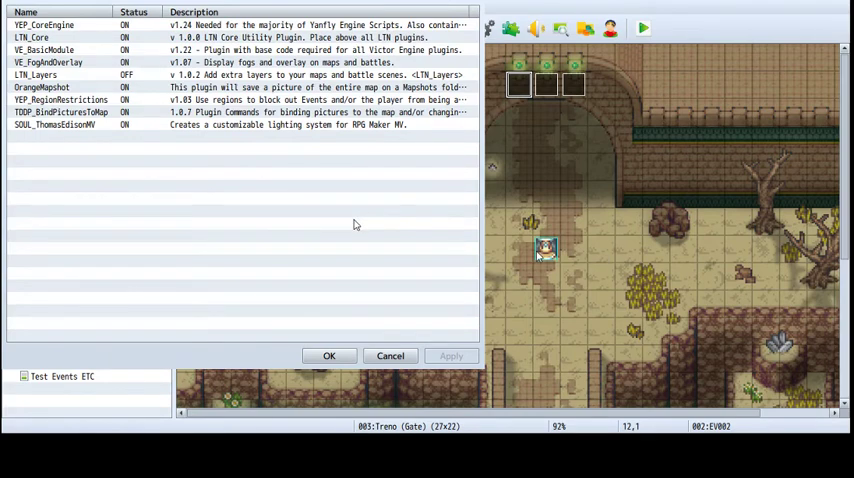
pyautogui.moveTo(259, 221)
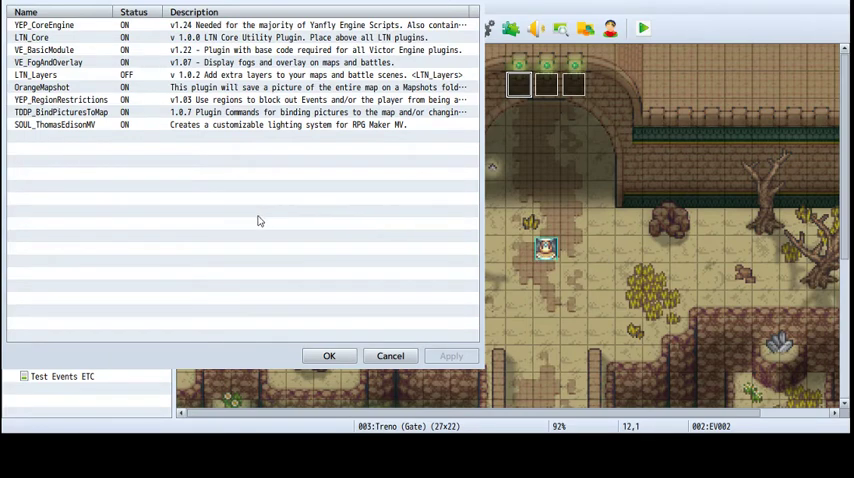
pyautogui.moveTo(337, 219)
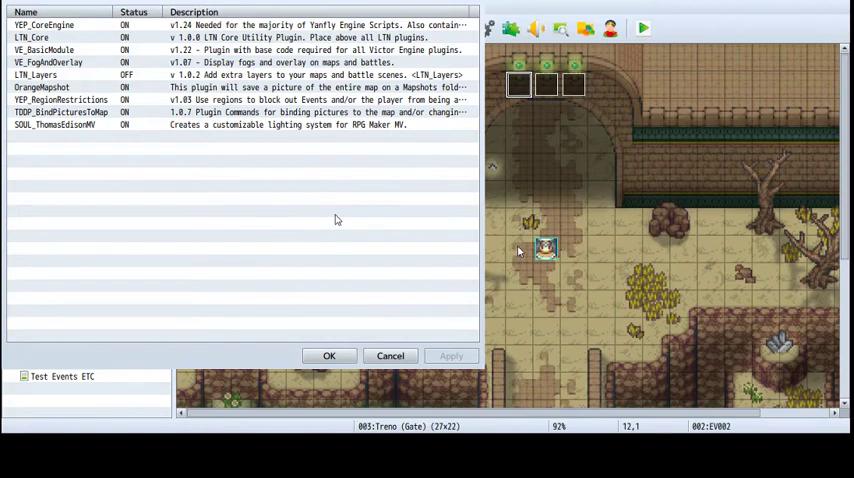
pyautogui.moveTo(276, 235)
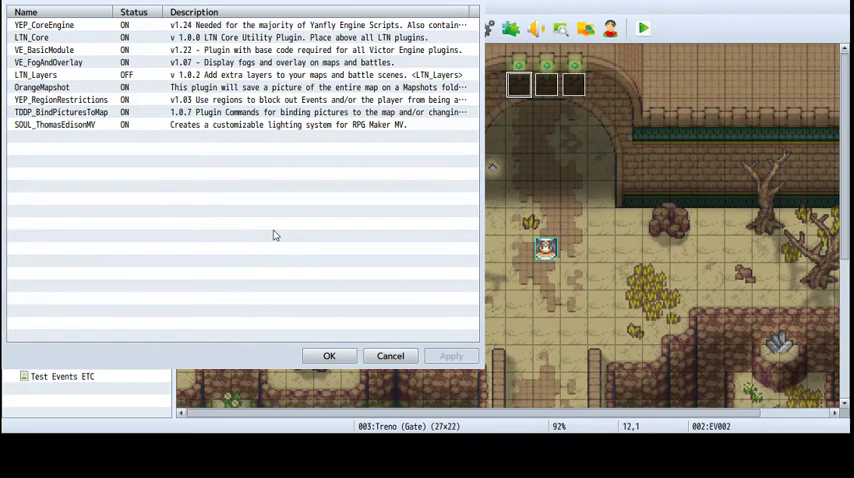
pyautogui.moveTo(150, 238)
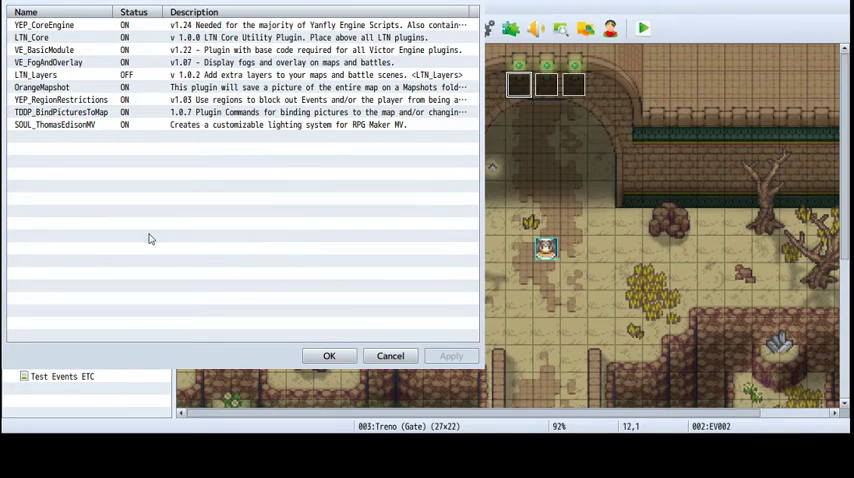
pyautogui.moveTo(165, 237)
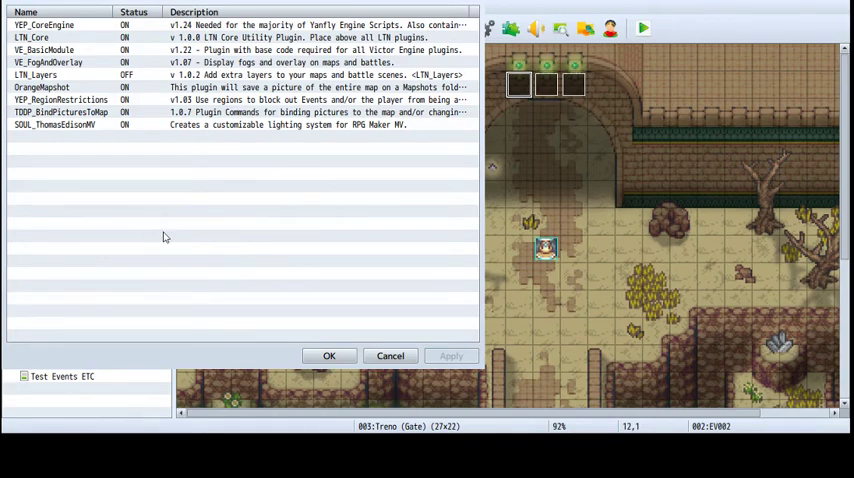
pyautogui.moveTo(220, 171)
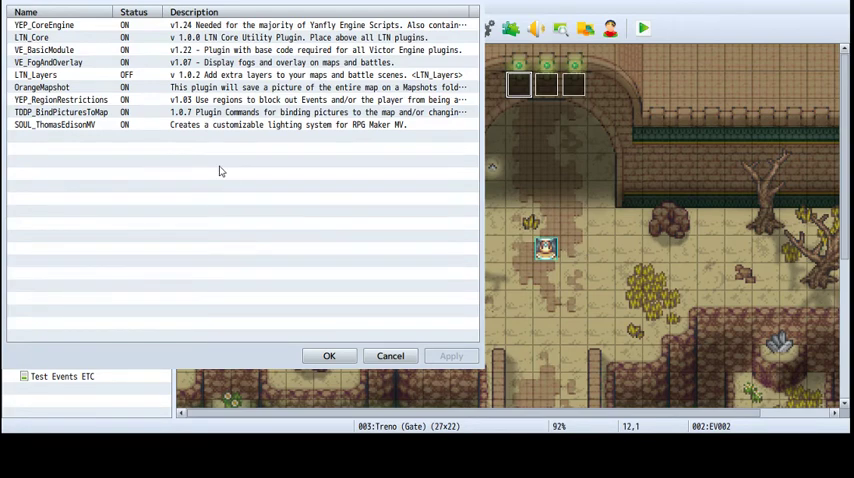
pyautogui.moveTo(196, 225)
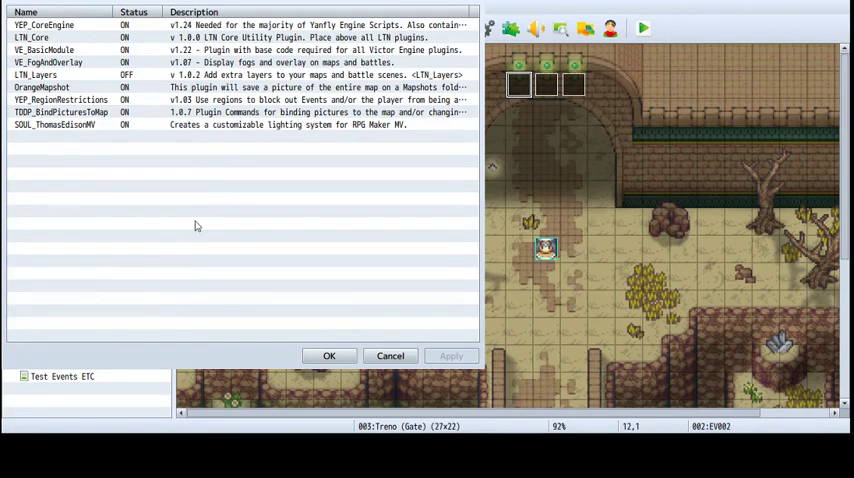
pyautogui.moveTo(219, 241)
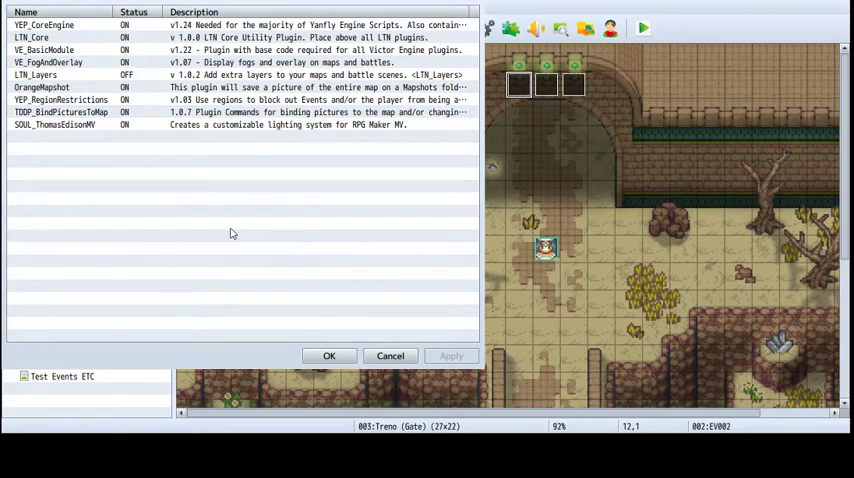
pyautogui.moveTo(198, 253)
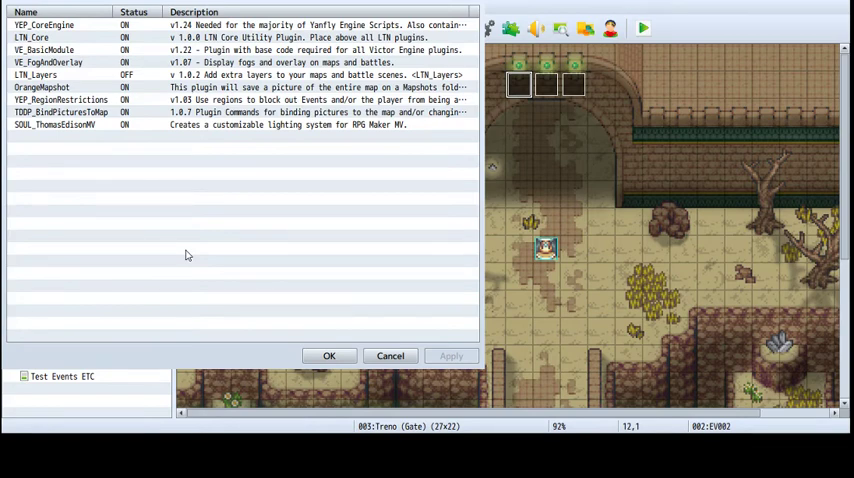
pyautogui.moveTo(117, 131)
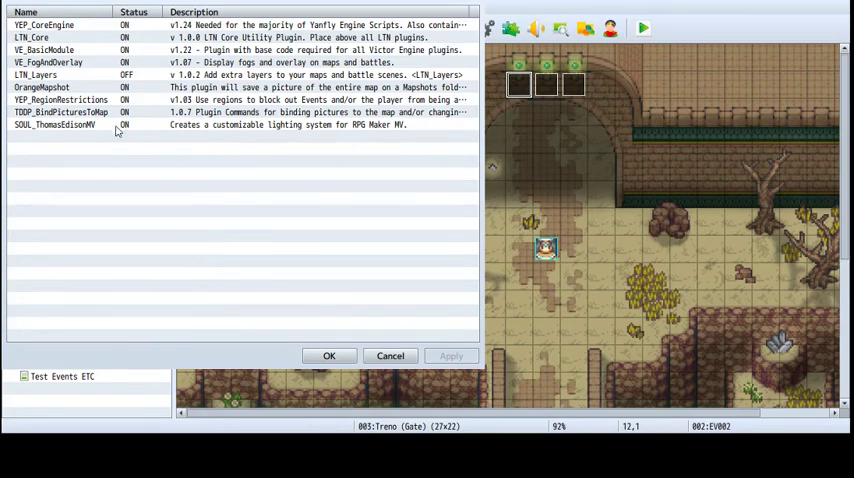
pyautogui.moveTo(153, 152)
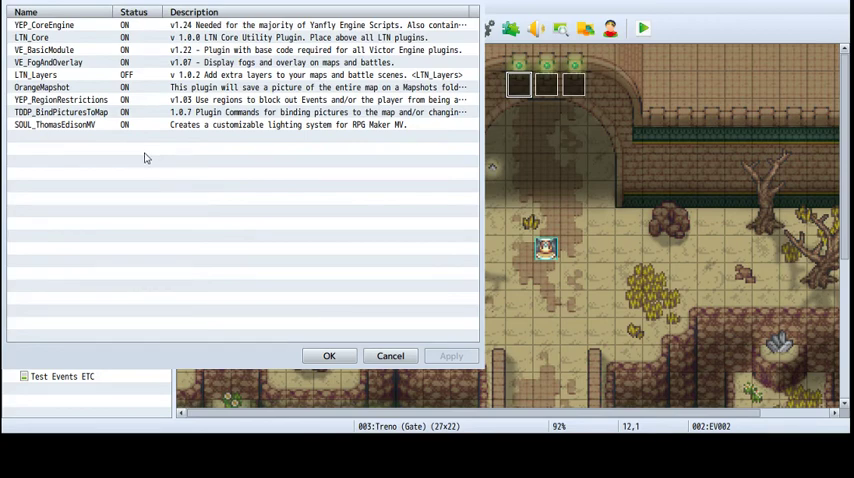
pyautogui.moveTo(213, 249)
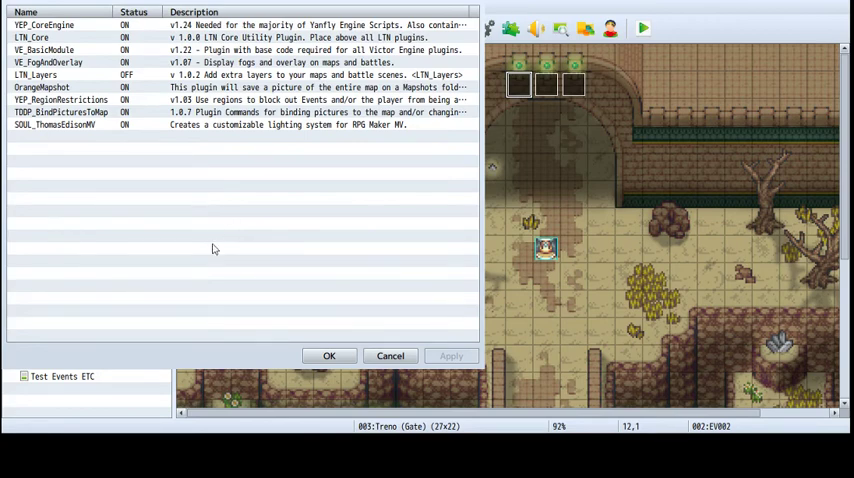
pyautogui.click(328, 356)
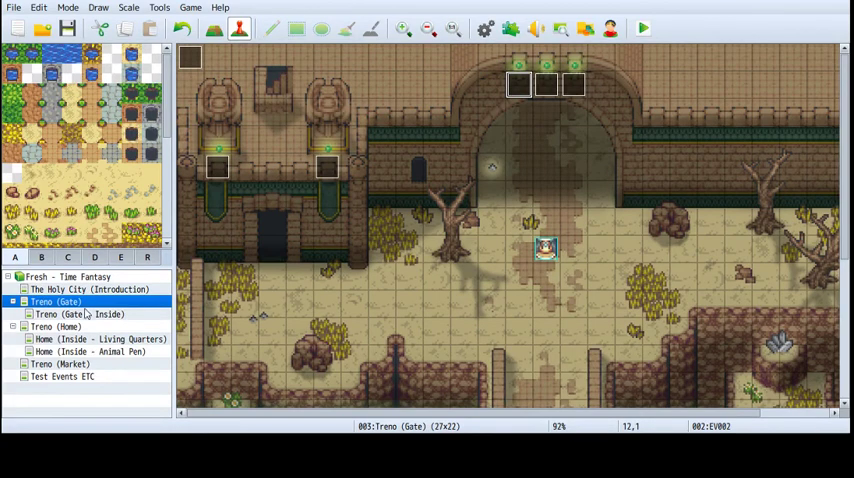
# Open Home (Inside - Living Quarters), place the player start near the campfire, and playtest
pyautogui.click(99, 339)
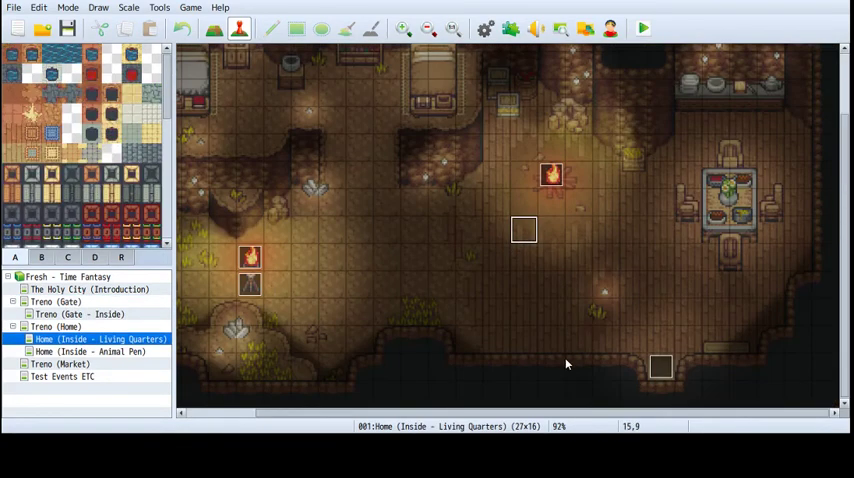
pyautogui.click(643, 28)
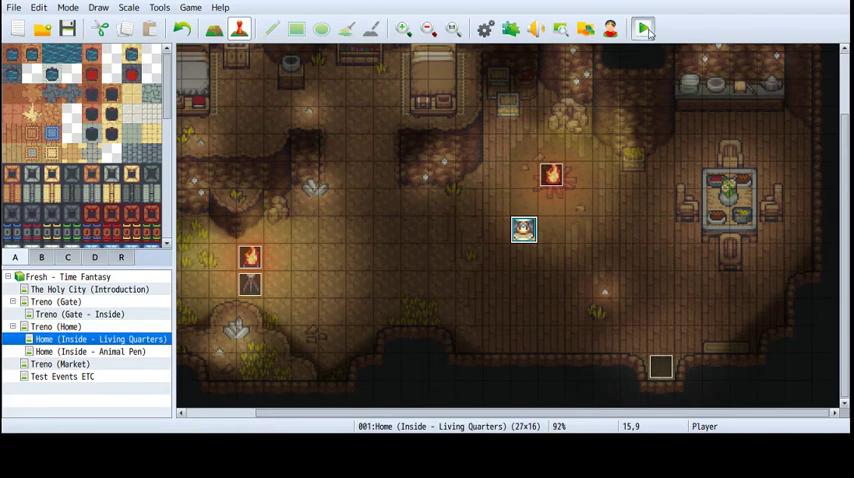
pyautogui.click(643, 28)
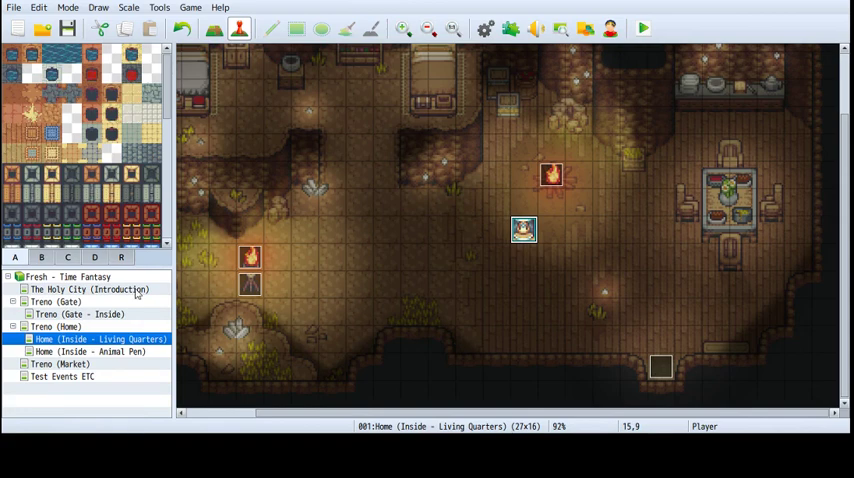
pyautogui.moveTo(337, 341)
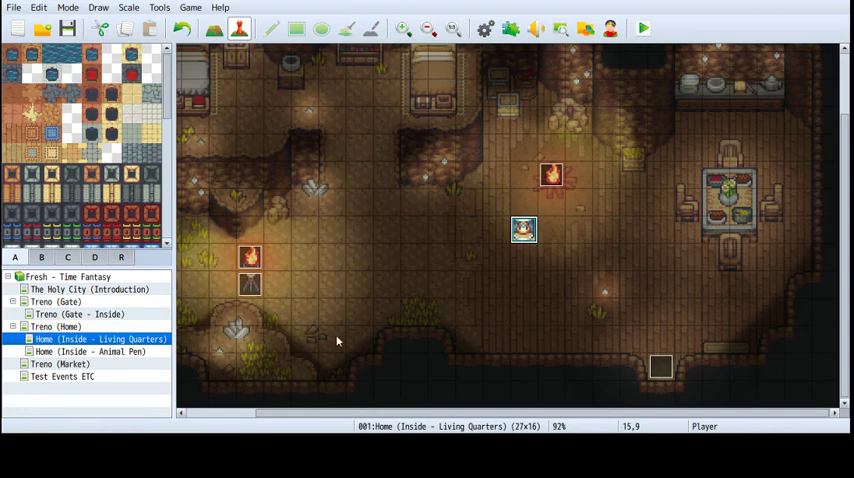